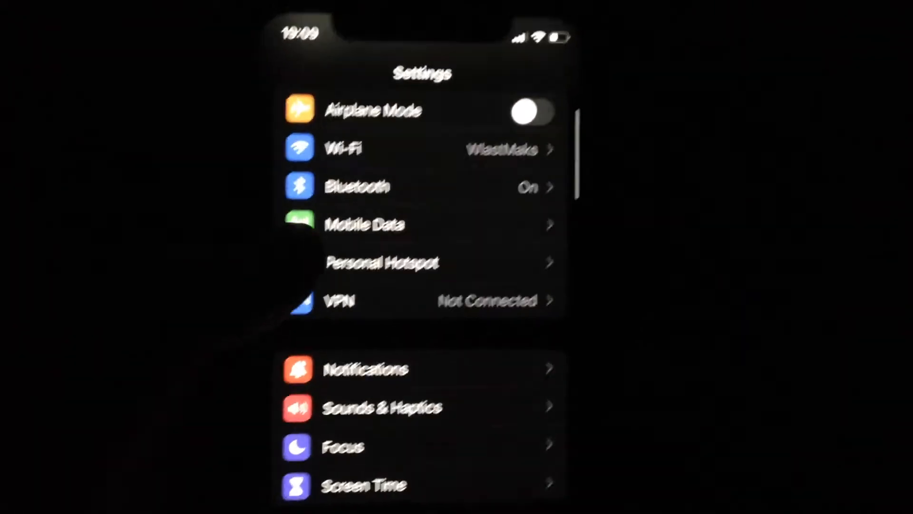
Go into Mobile Data Options showing Data Roaming and Low Data Mode off.
left_click(364, 223)
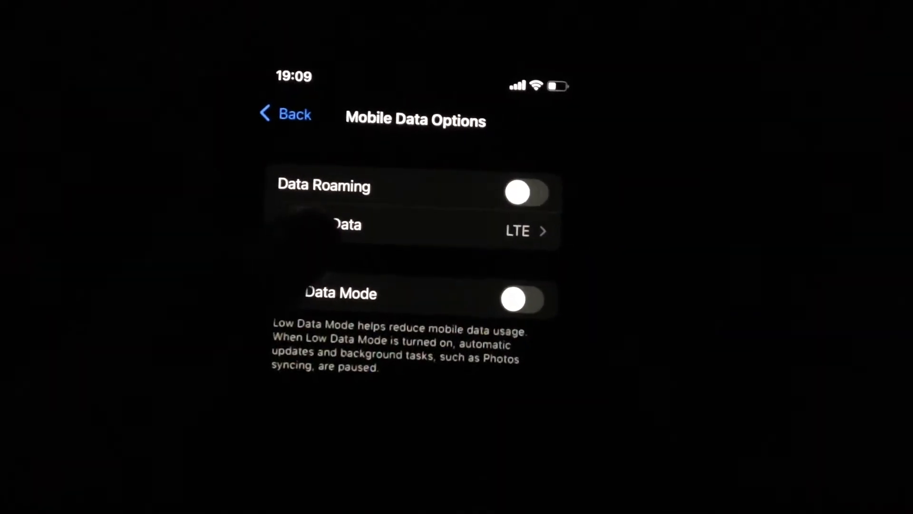
Set Voice & Data to LTE and return to the Mobile Data page.
left_click(517, 230)
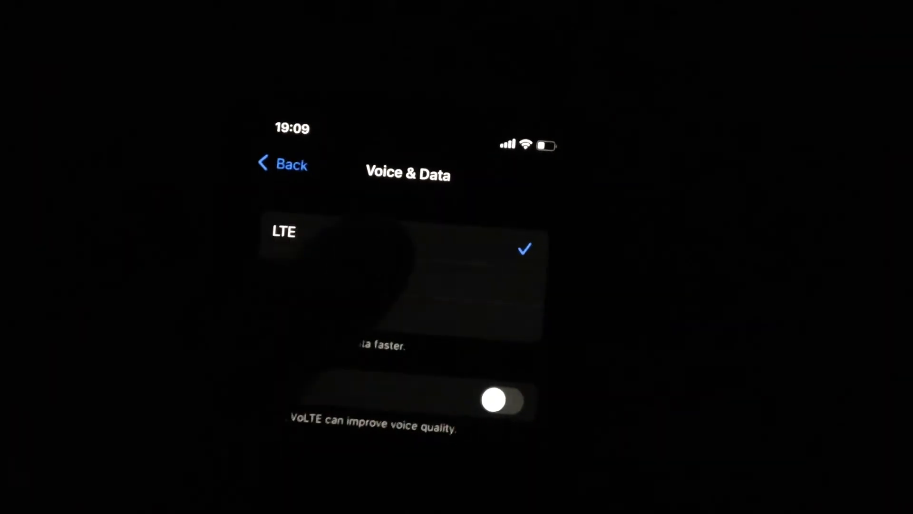
left_click(281, 164)
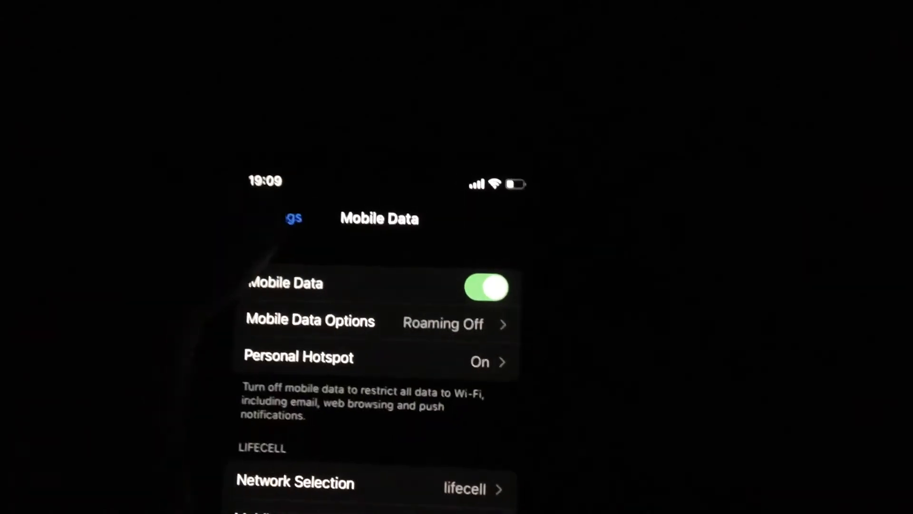
Go back to the main Settings list and enter the General page.
left_click(293, 218)
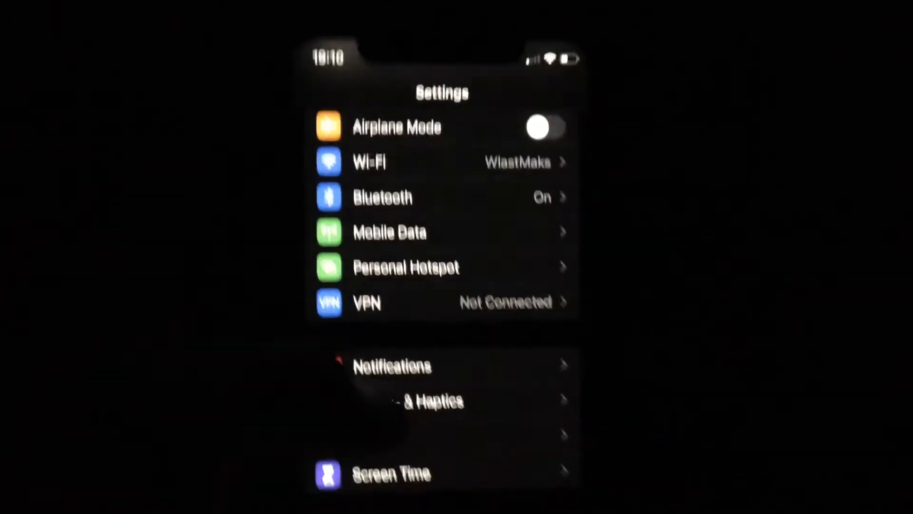
scroll("down", 3)
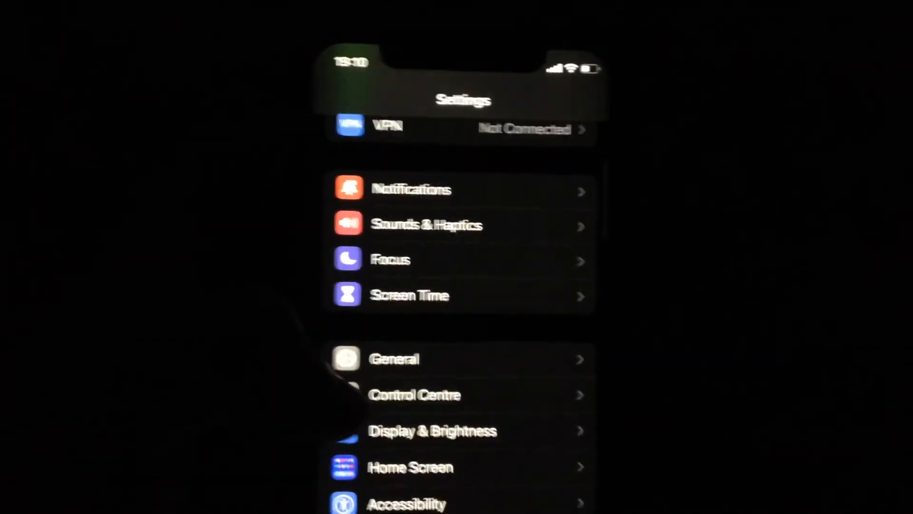
left_click(395, 359)
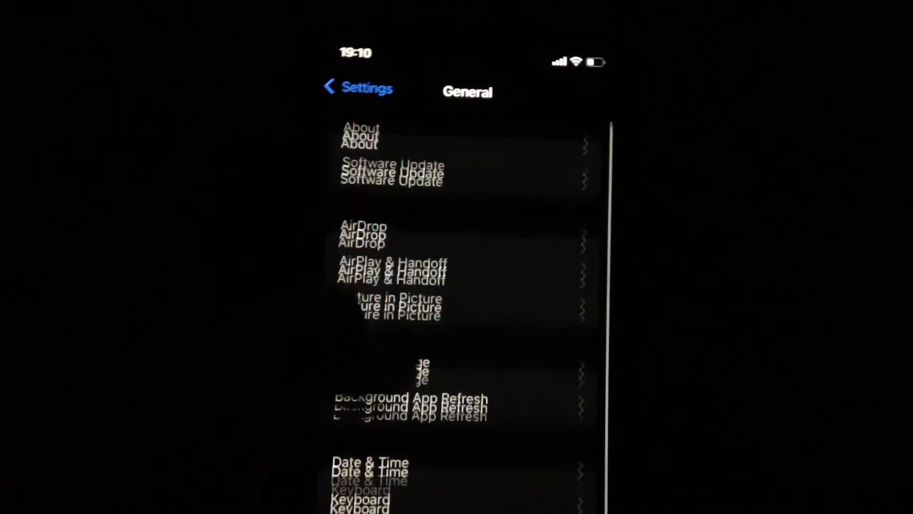